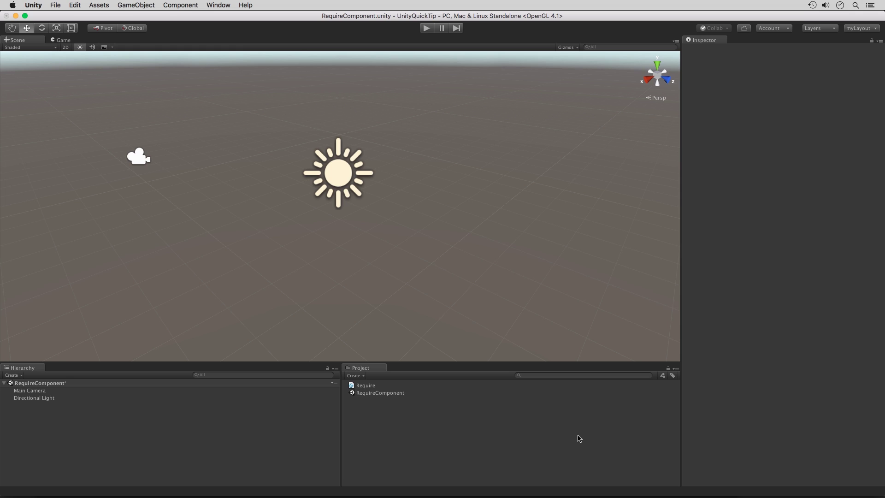
pyautogui.moveTo(247, 421)
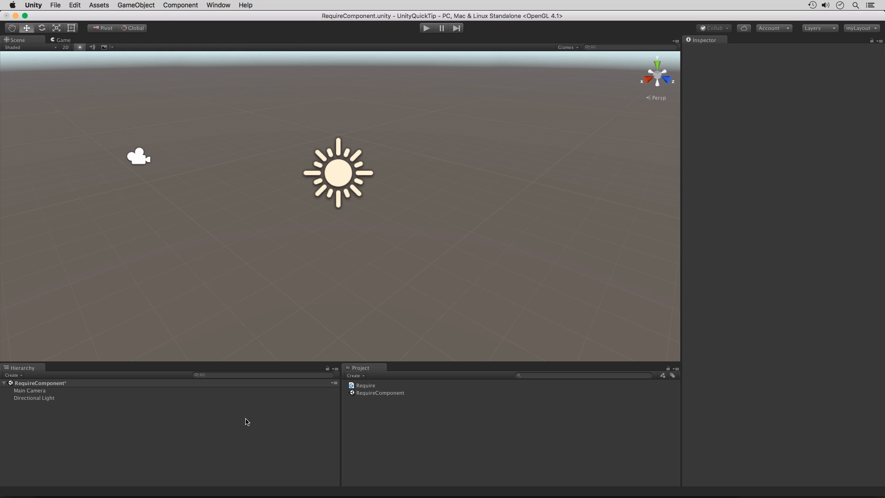
# - Add a Constant Force to Directional Light and confirm its Rigidbody cannot be removed alone
pyautogui.click(34, 397)
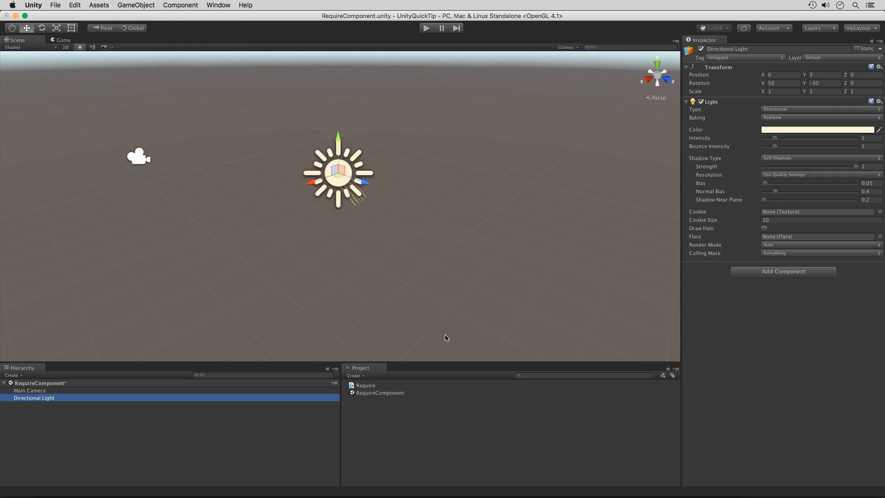
pyautogui.click(782, 271)
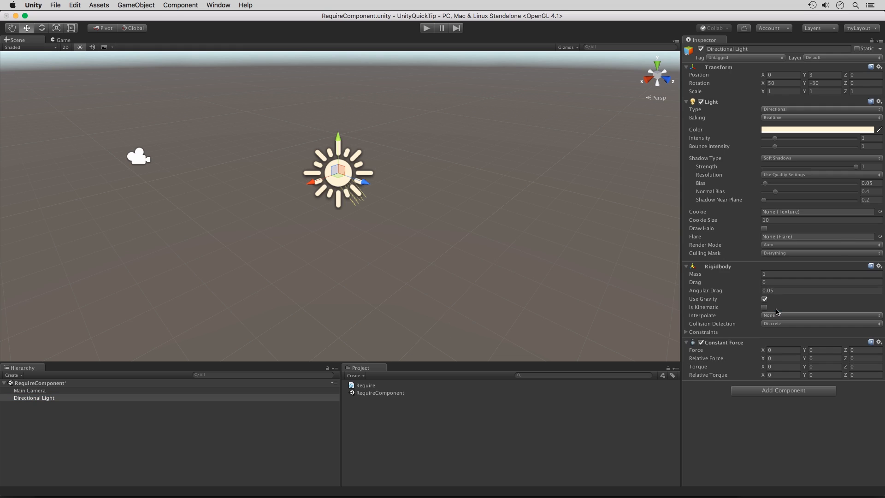
pyautogui.moveTo(770, 387)
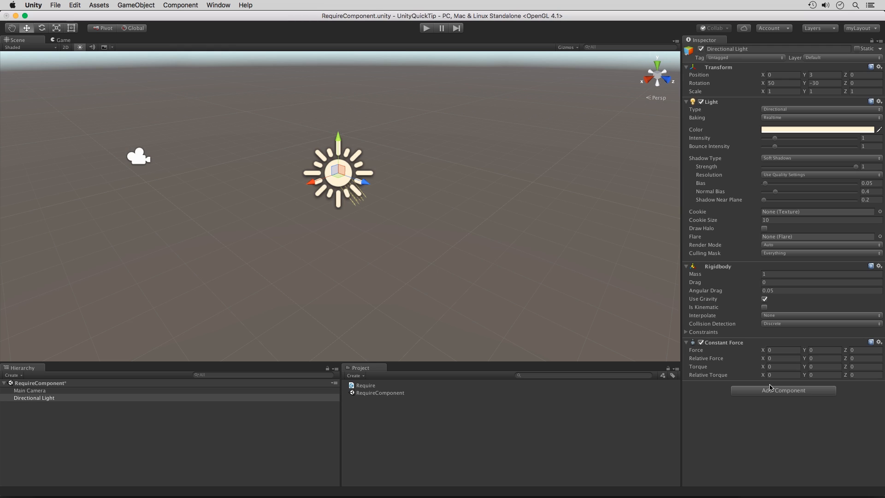
pyautogui.moveTo(757, 303)
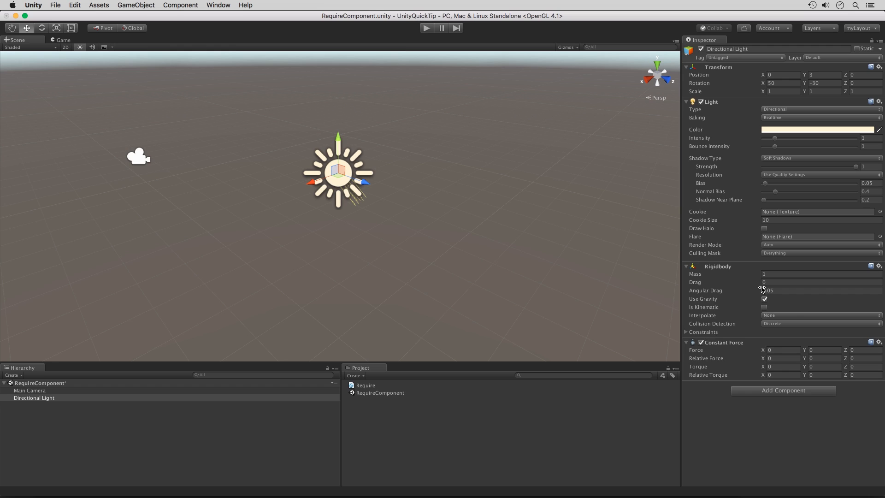
pyautogui.click(875, 265)
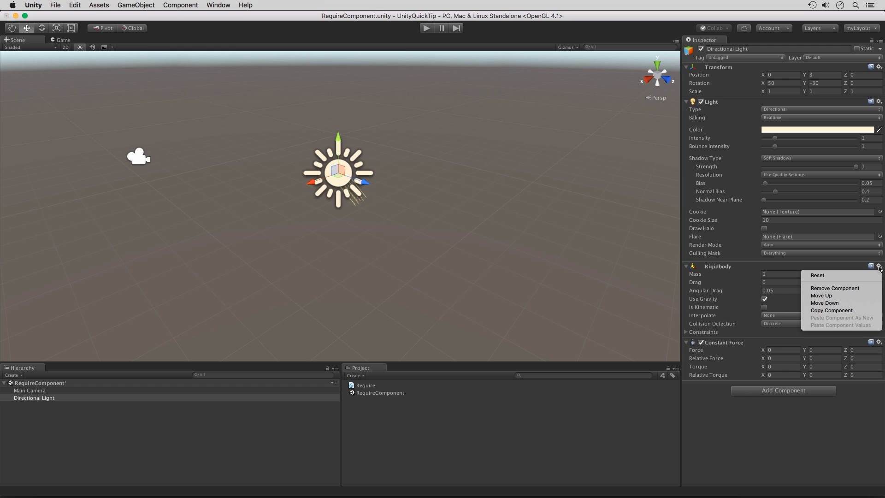
pyautogui.click(835, 288)
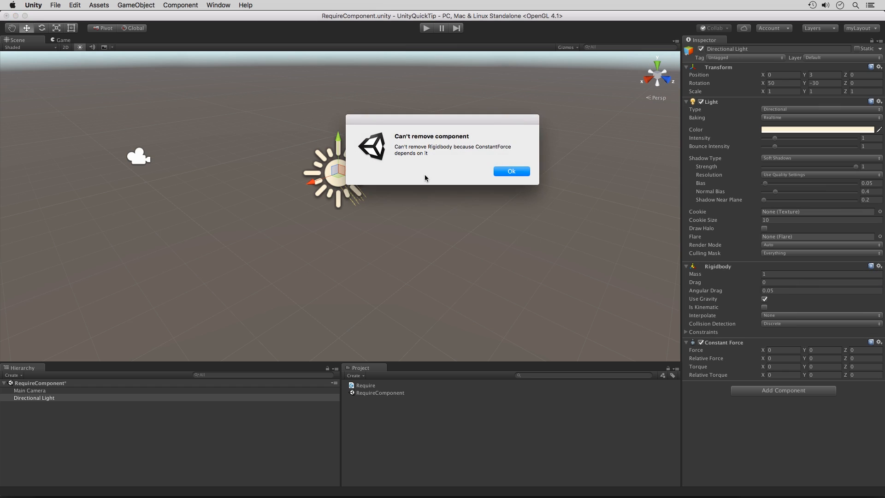
pyautogui.moveTo(452, 164)
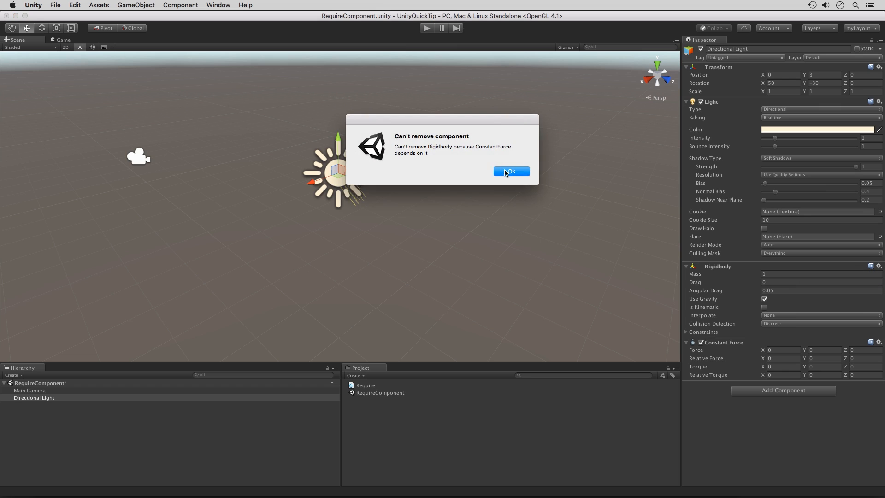
pyautogui.click(511, 171)
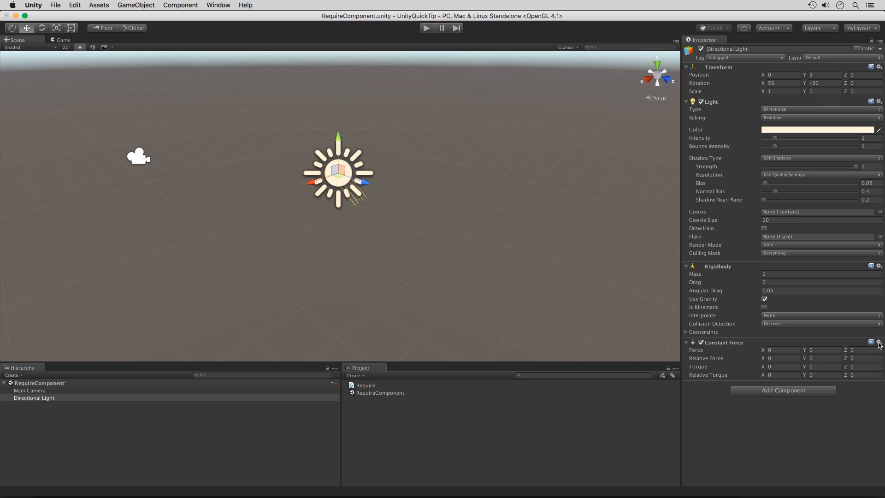
# - Remove the Constant Force and then the Rigidbody, leaving only Transform and Light
pyautogui.click(878, 342)
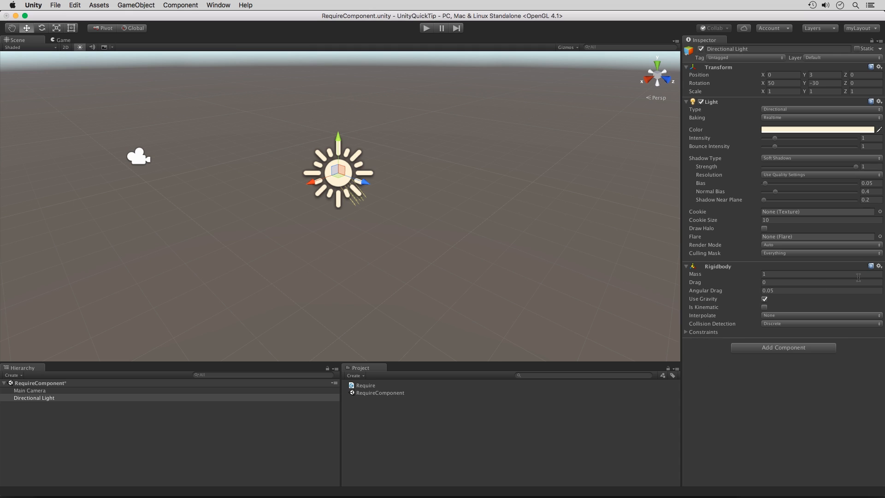
pyautogui.click(878, 265)
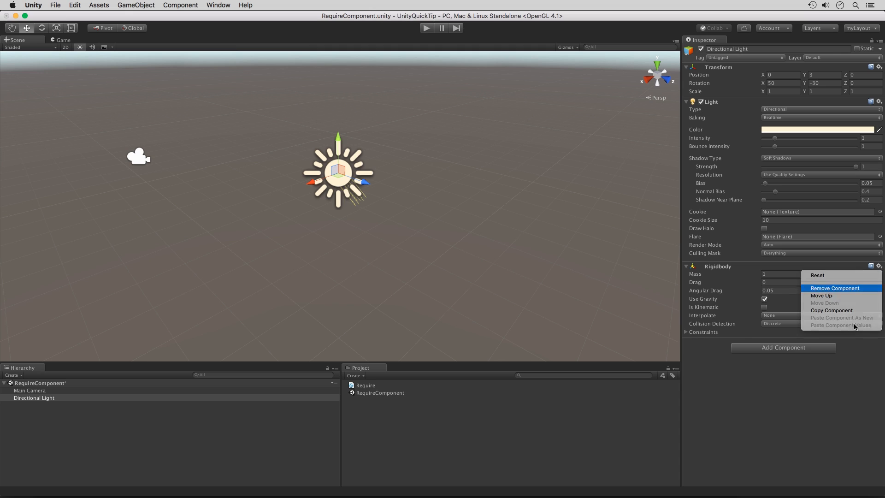
pyautogui.click(835, 287)
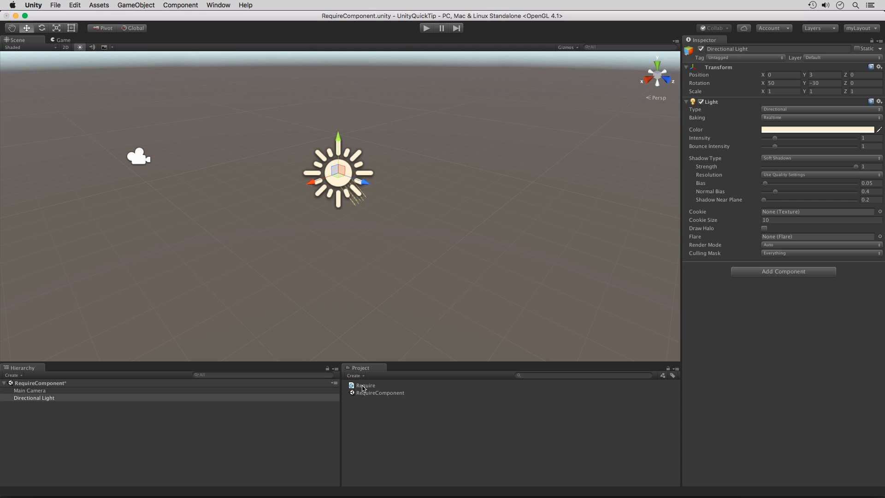
# - In Require.cs, write the attribute [RequireComponent(typeof(Rigidbody))] above the class
pyautogui.doubleClick(365, 385)
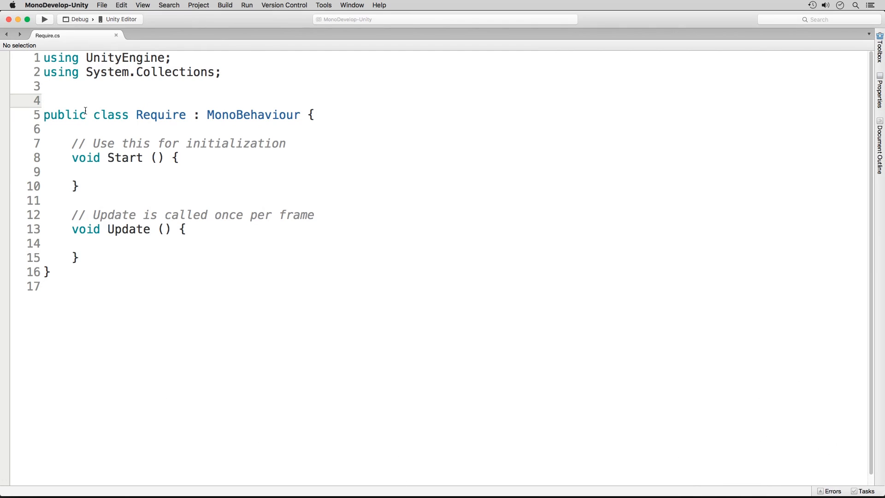
pyautogui.write('[')
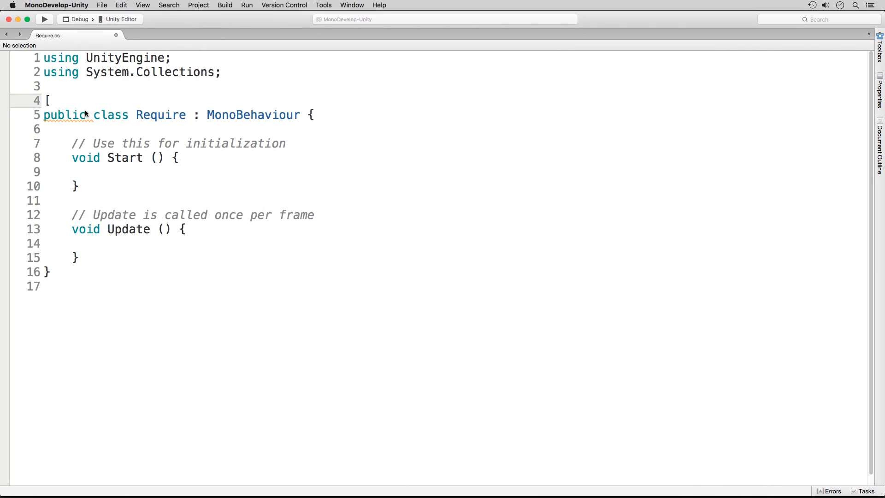
pyautogui.write('RequireComponent(')
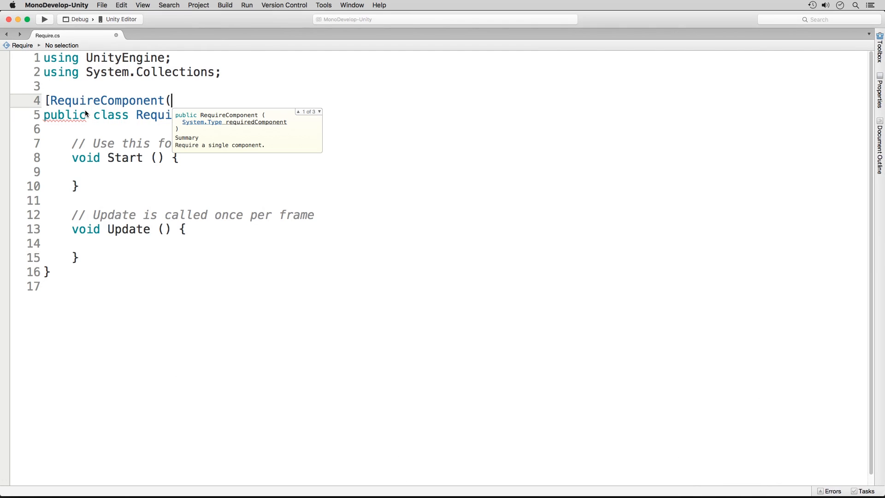
pyautogui.write('typeof')
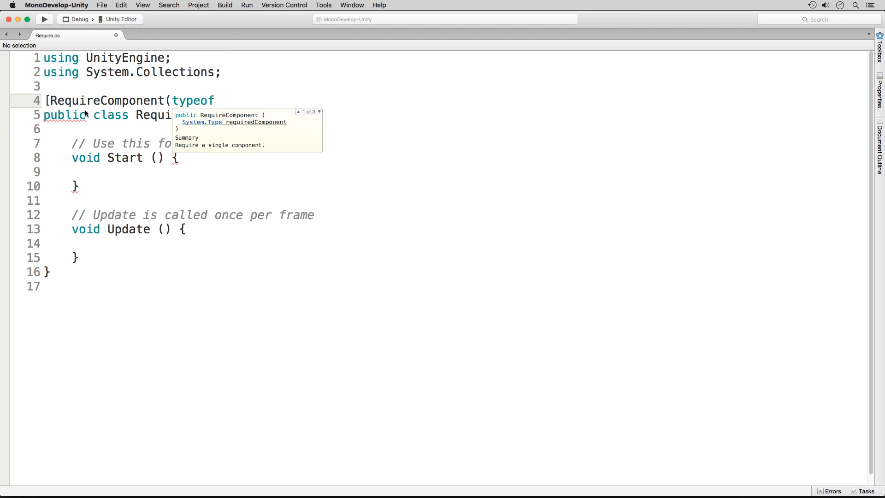
pyautogui.write('(')
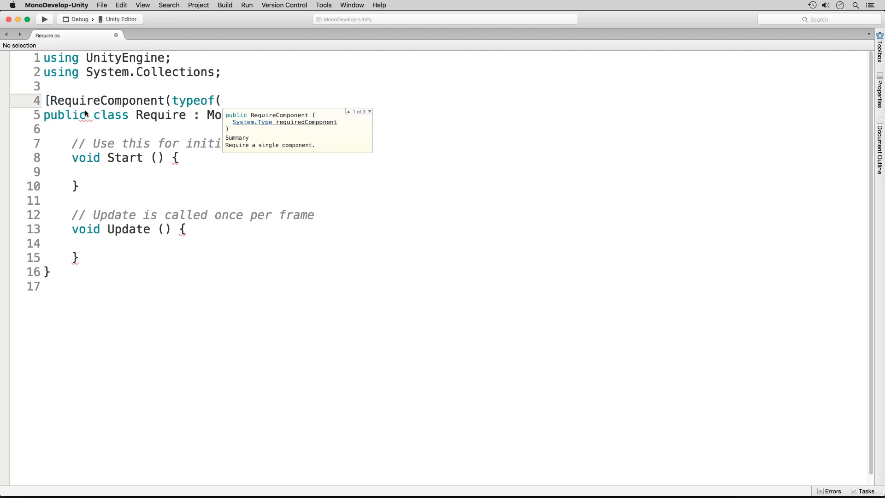
pyautogui.write('Rigidbody')
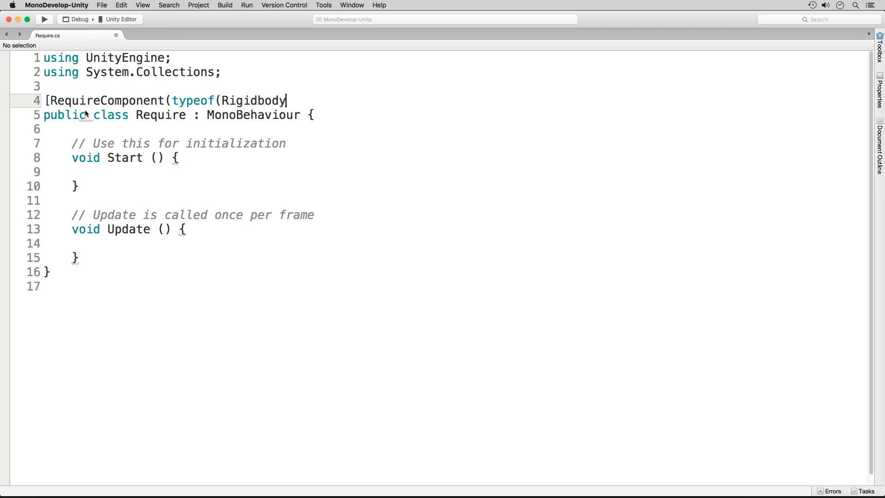
pyautogui.write(')')
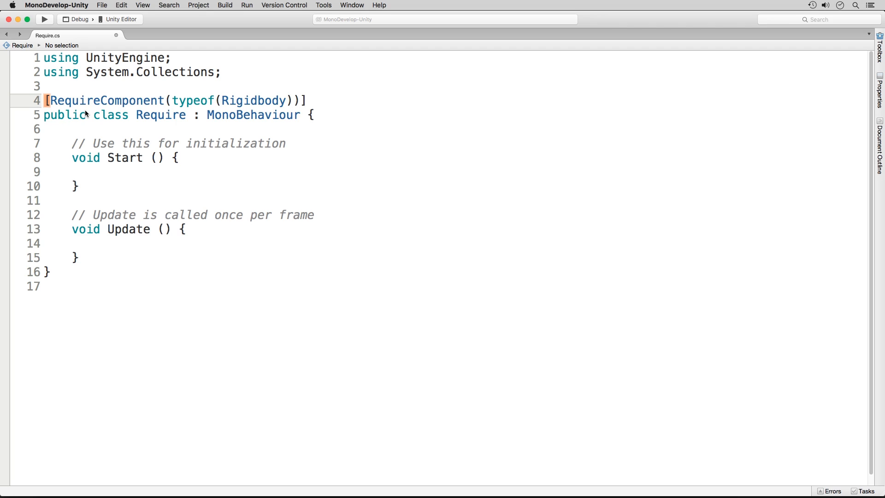
# - Duplicate the attribute twice, requiring AudioSource and BoxCollider as well
pyautogui.click(308, 100)
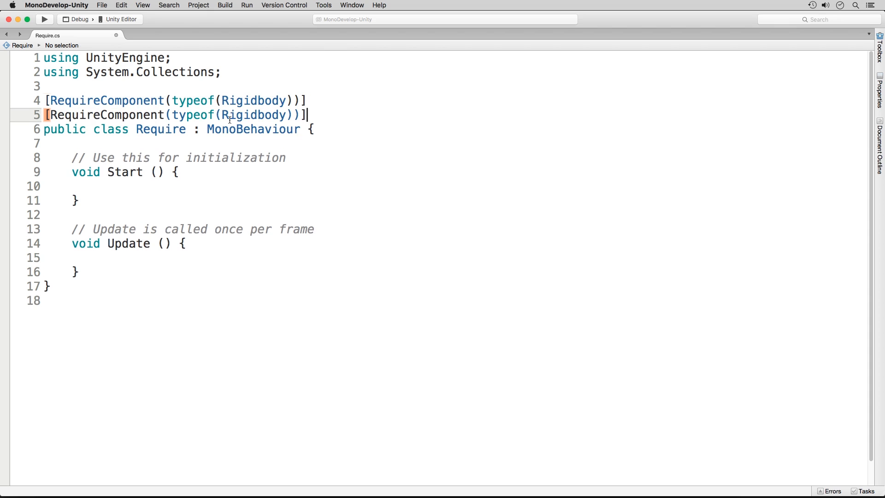
pyautogui.doubleClick(253, 115)
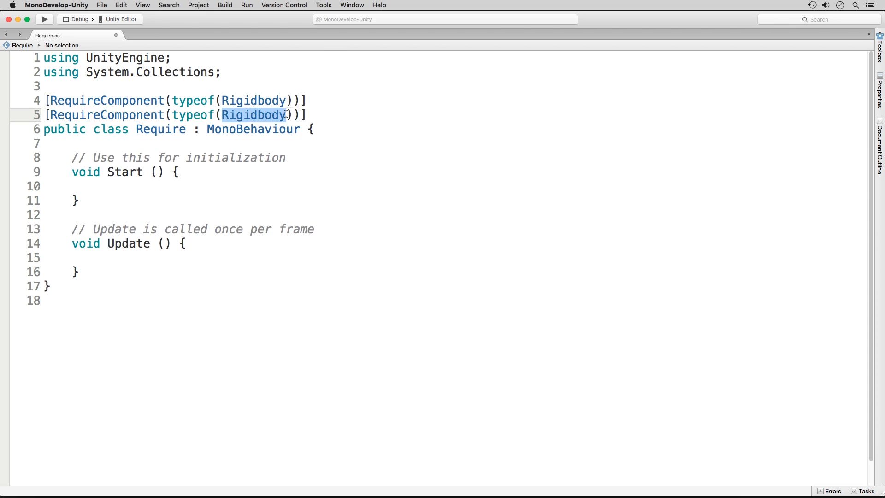
pyautogui.write('AudioSource')
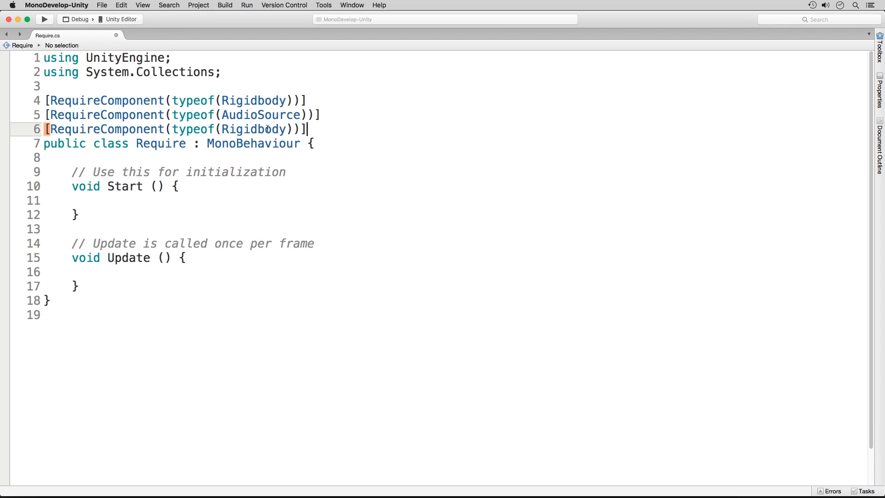
pyautogui.write('BoxCollider')
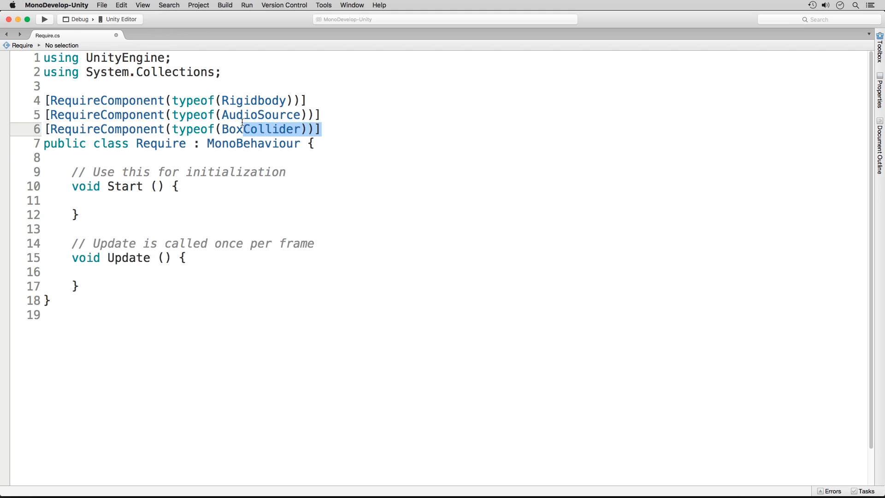
# - Drop Require onto Directional Light so Box Collider, Audio Source and Rigidbody appear automatically
pyautogui.moveTo(320, 129); pyautogui.dragTo(47, 101)
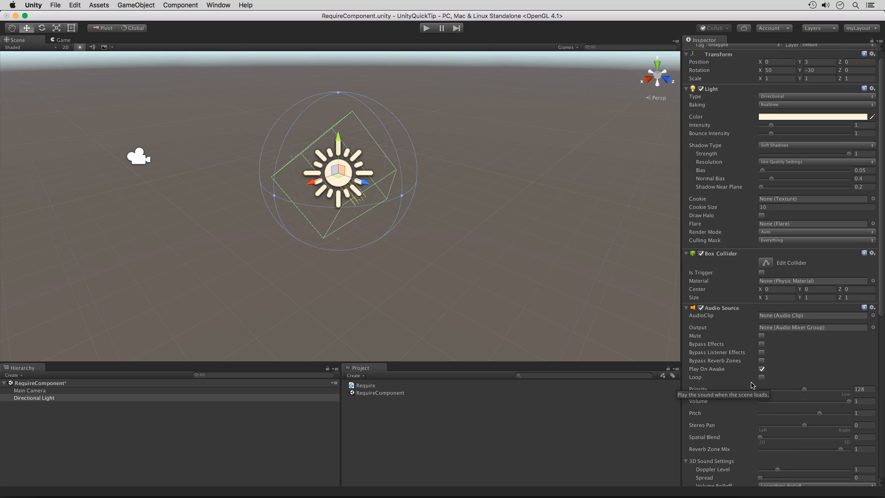
pyautogui.moveTo(726, 278)
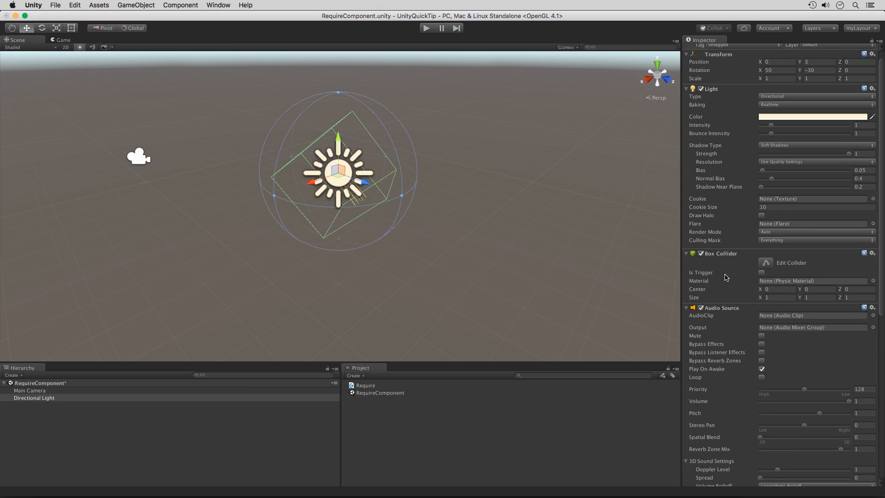
pyautogui.scroll(-3)
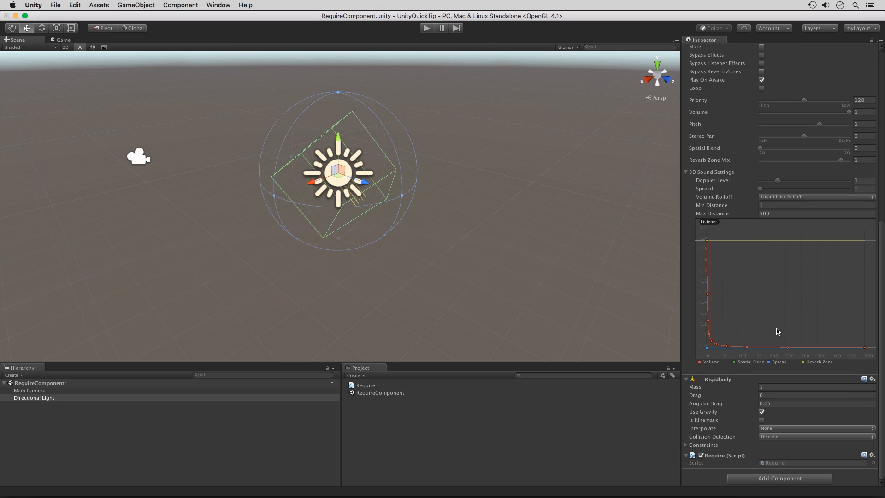